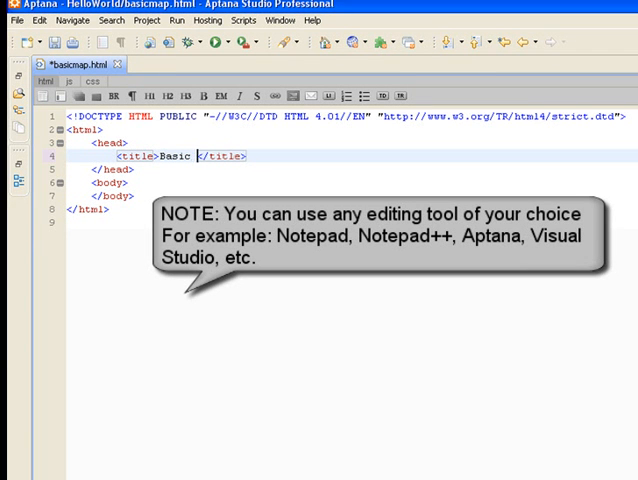
# Finish the title as 'Basic Map' and add a Content-Type meta tag with text/html; charset=UTF-8.
pyautogui.write('Map')
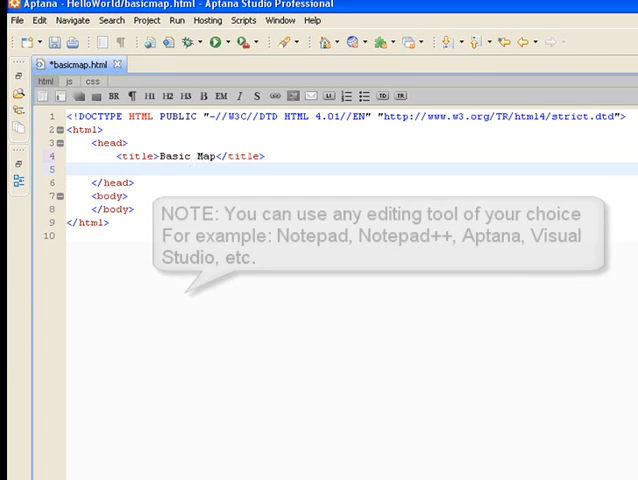
pyautogui.write('<meta')
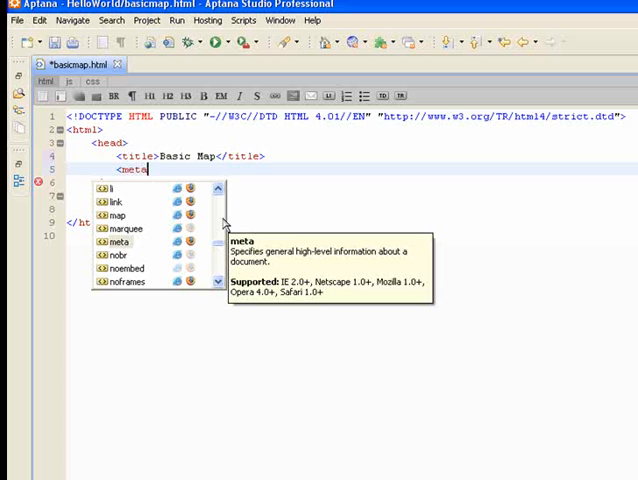
pyautogui.write('http-equiv=')
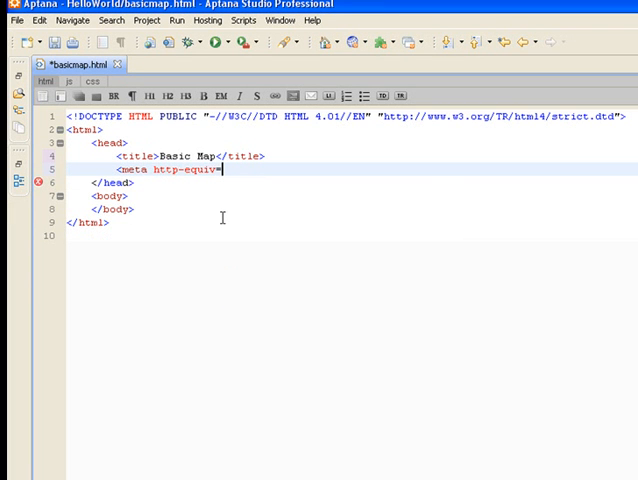
pyautogui.write('"con')
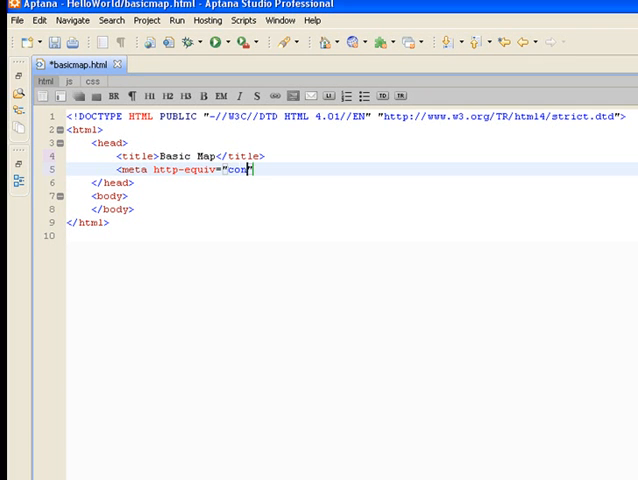
pyautogui.write('tent')
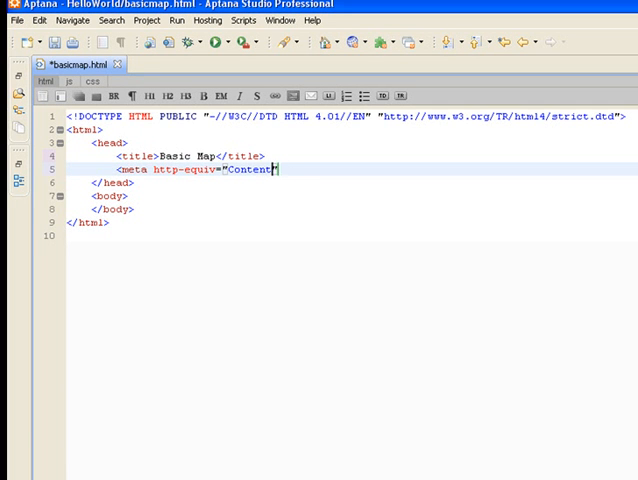
pyautogui.write('-Ty')
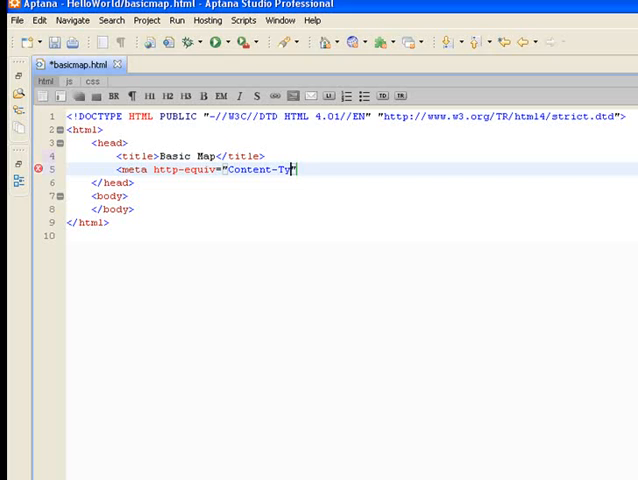
pyautogui.write('pe" content=')
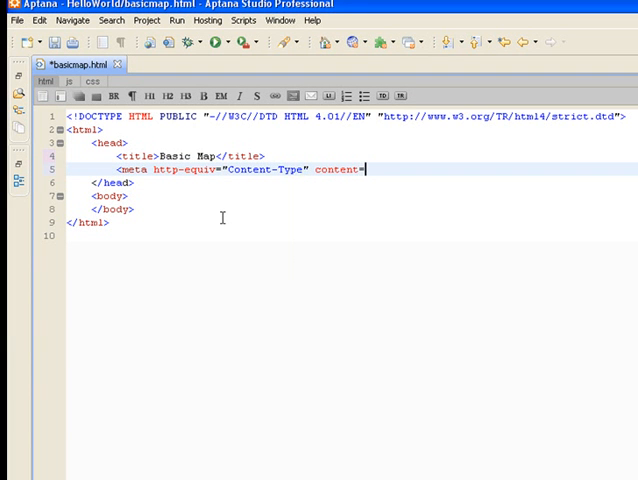
pyautogui.write('text/html; charset=UTF-8">')
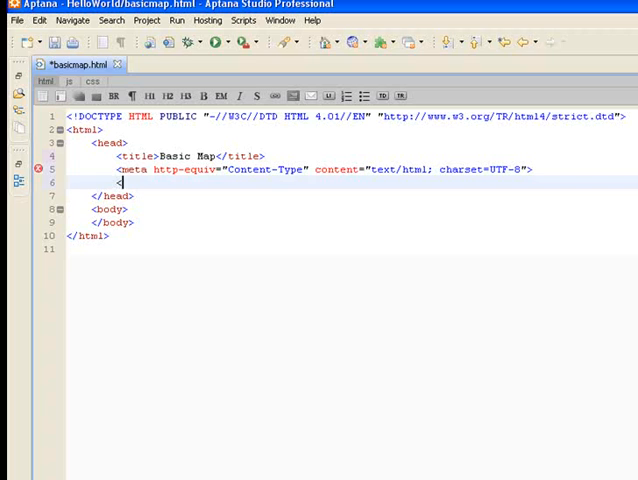
pyautogui.write('<link>')
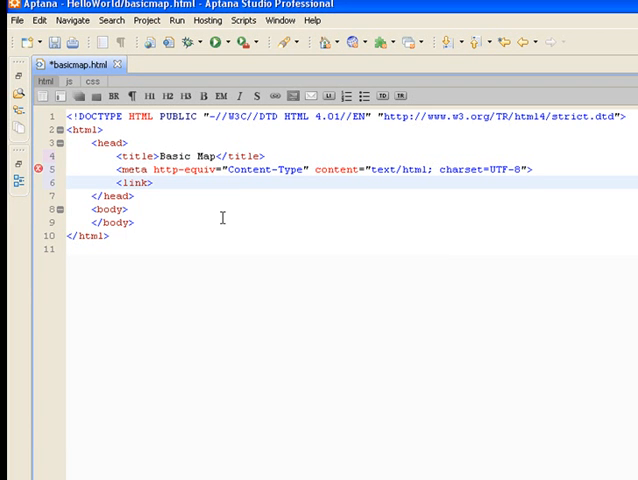
pyautogui.write('rel=""')
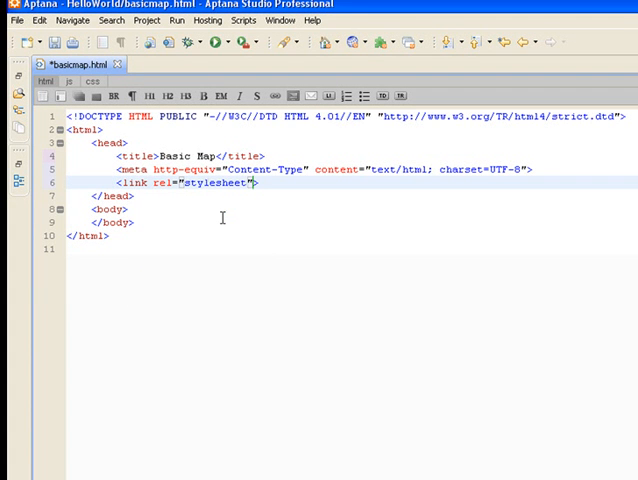
pyautogui.write('type="')
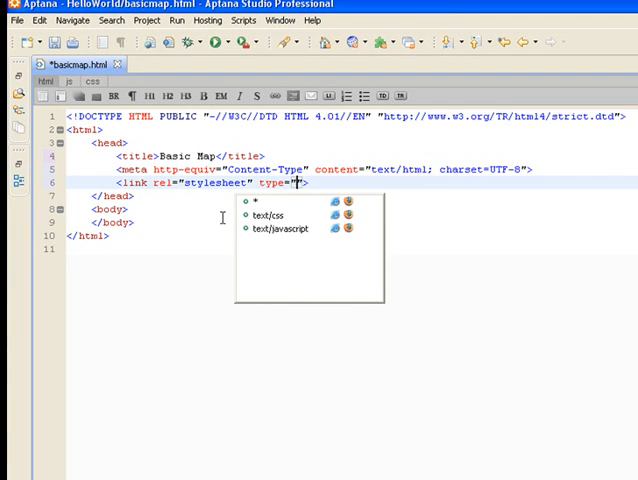
pyautogui.click(269, 213)
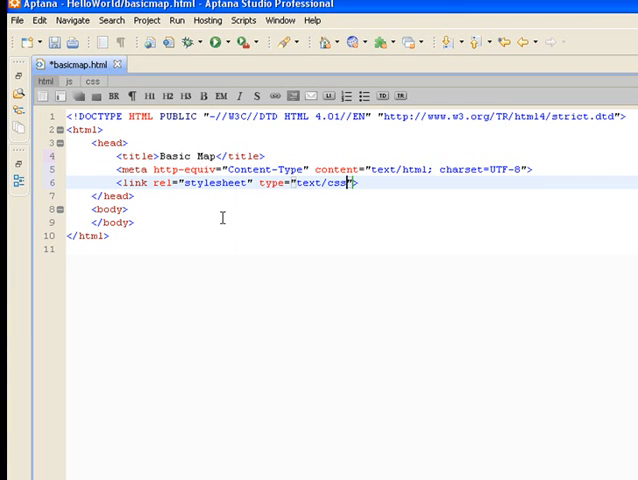
pyautogui.write('hre')
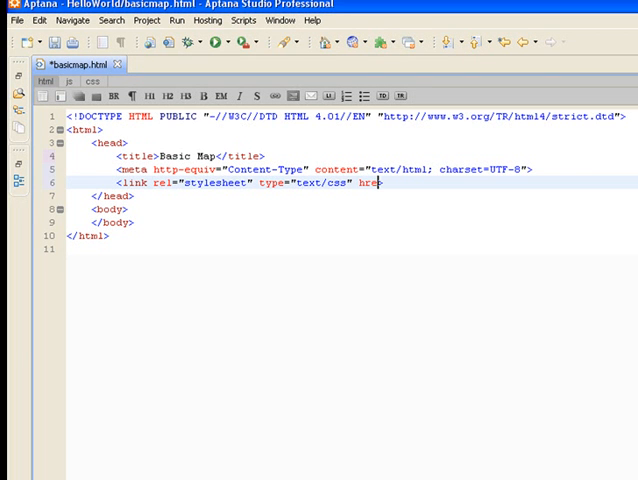
pyautogui.write('=""')
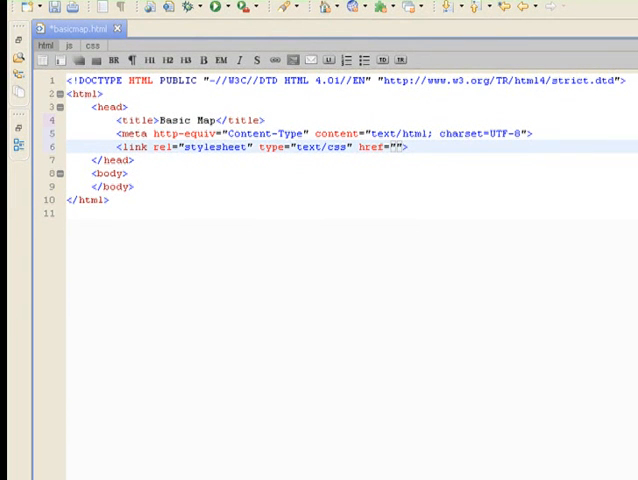
pyautogui.click(398, 148)
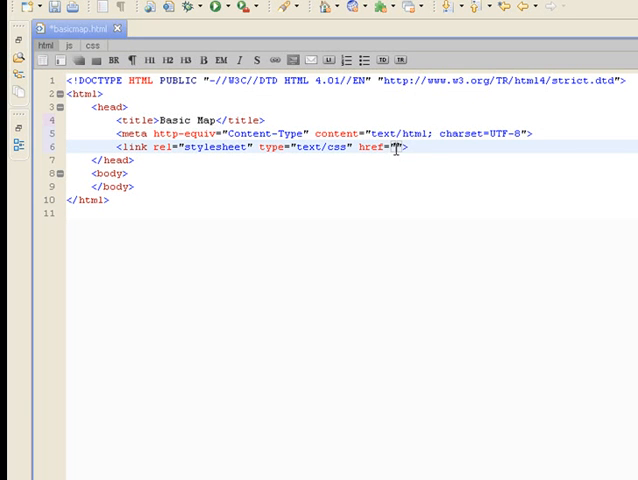
pyautogui.write('http://serverapi.arcgisonline.com/jsapi/arcgis/1.4/js/dojo/dijit/themes/tundra/tundra.css')
pyautogui.write('<script type=')
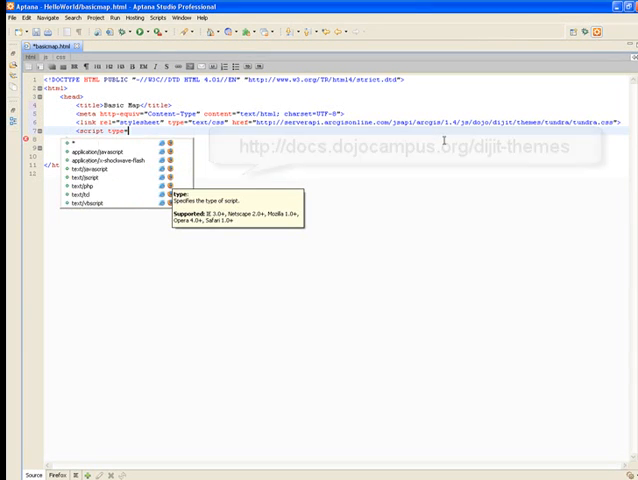
pyautogui.write('te')
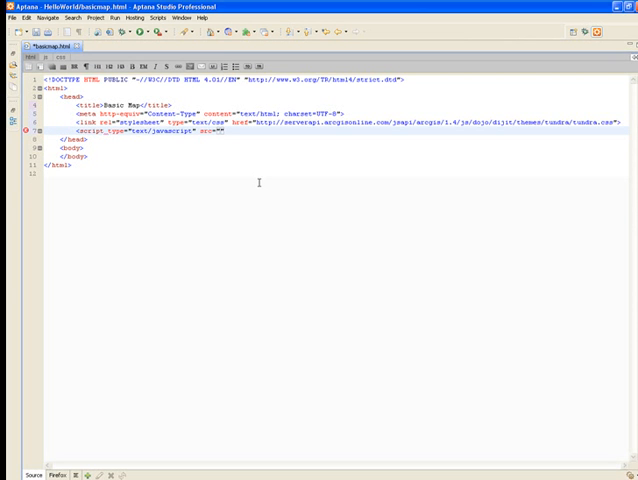
pyautogui.write('http://serverapi.arcgisonline.com/jsapi/arcgis/?v=1.4')
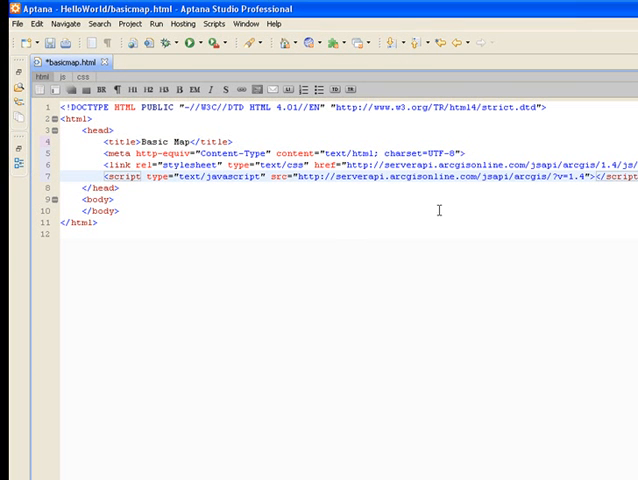
pyautogui.doubleClick(585, 182)
pyautogui.write('<script>')
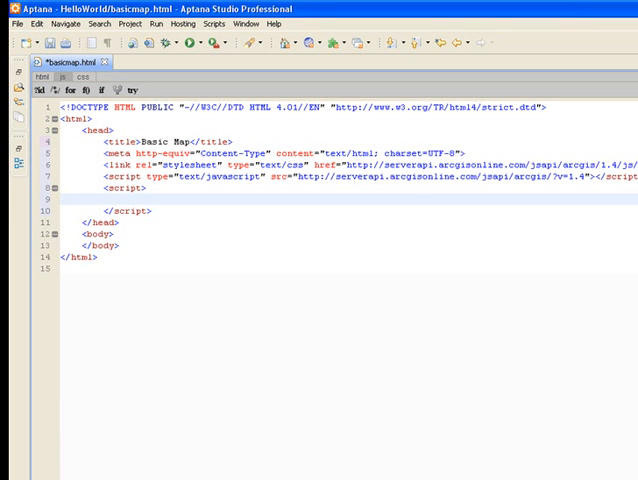
# Write dojo.require("esri.map"); inside the inline script block.
pyautogui.write('dojo.req')
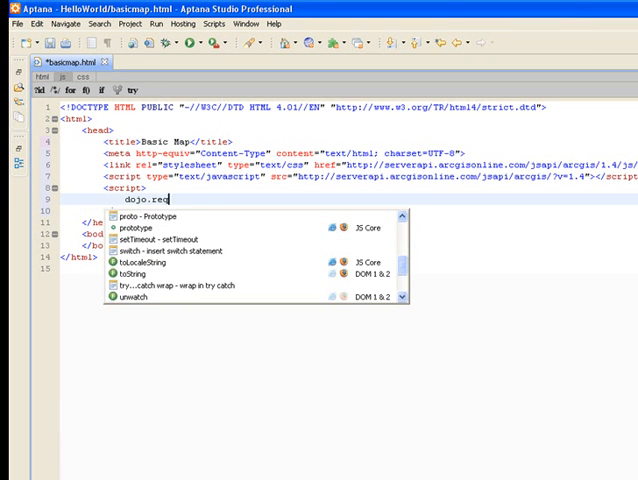
pyautogui.write('uire')
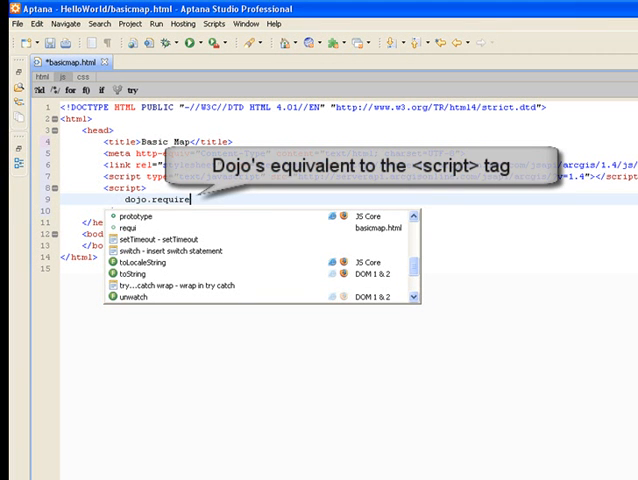
pyautogui.write("('")
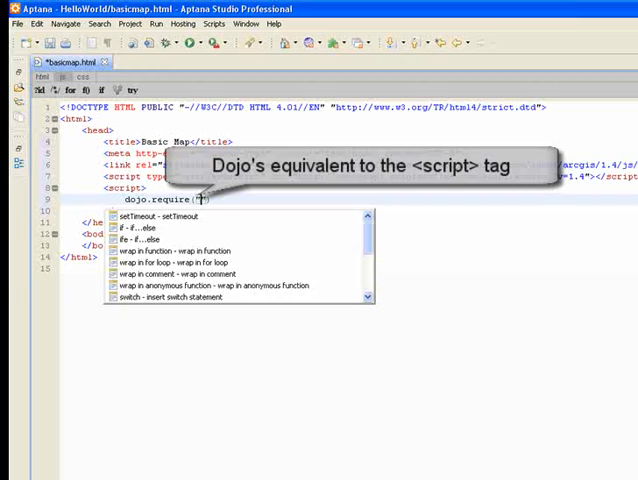
pyautogui.write('esri.ma')
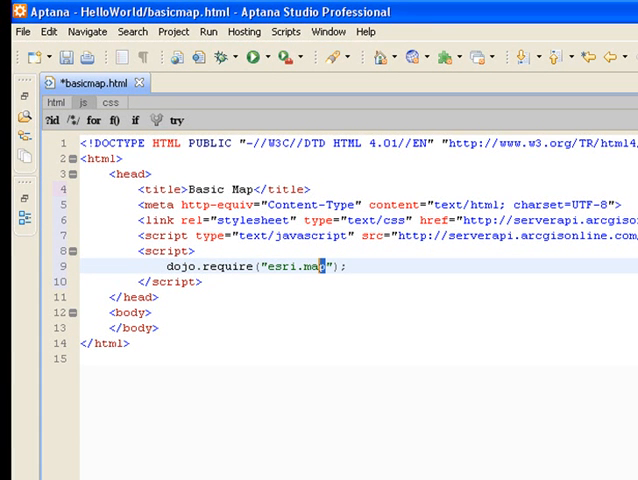
# Place the caret after the dojo.require line to add blank lines below it.
pyautogui.doubleClick(314, 266)
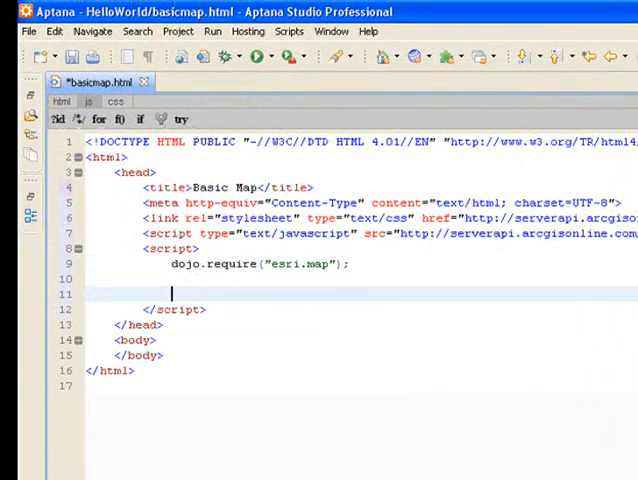
# Declare map and tiledMapServiceLayer, define an init function, and register it with dojo.addOnLoad.
pyautogui.write('var map,')
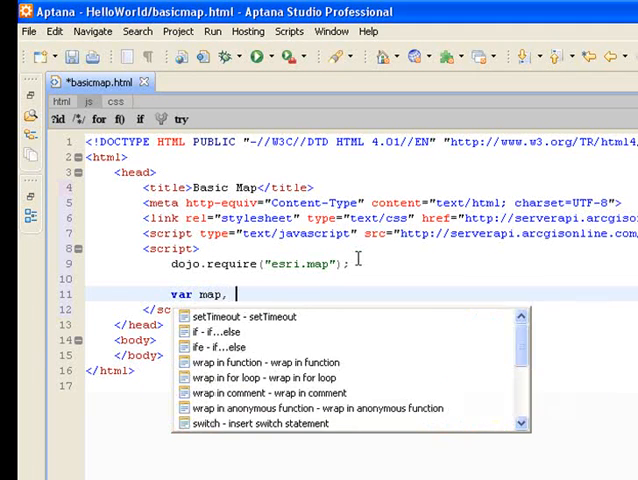
pyautogui.write('tiledmapServiceLayer;')
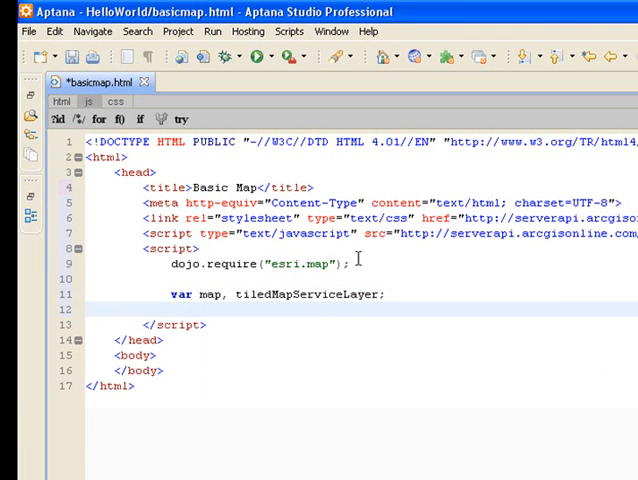
pyautogui.write('function')
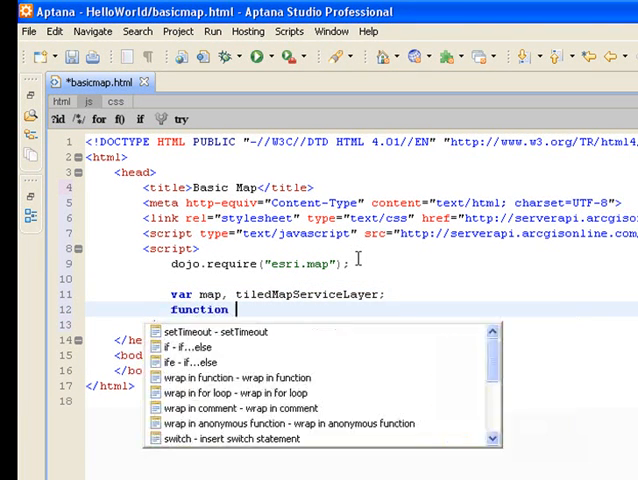
pyautogui.write('init')
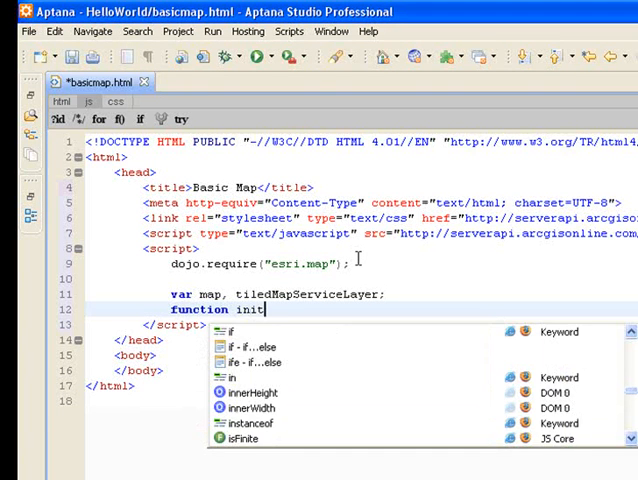
pyautogui.write('(){')
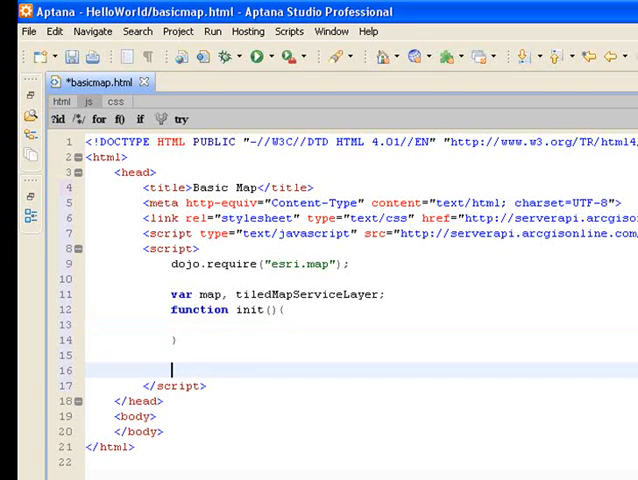
pyautogui.write('dojo.')
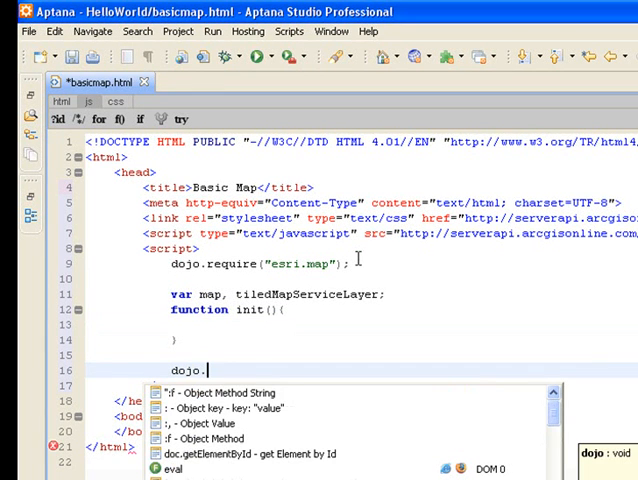
pyautogui.write('addOnLoad(init);')
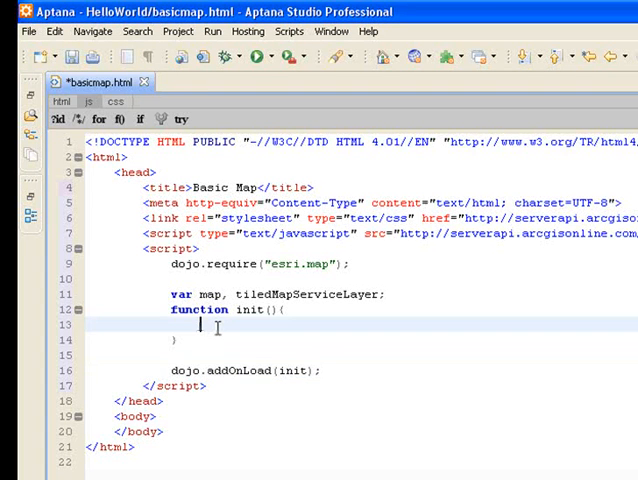
# Inside init, assign map = new esri.Map("mapDiv").
pyautogui.write('my')
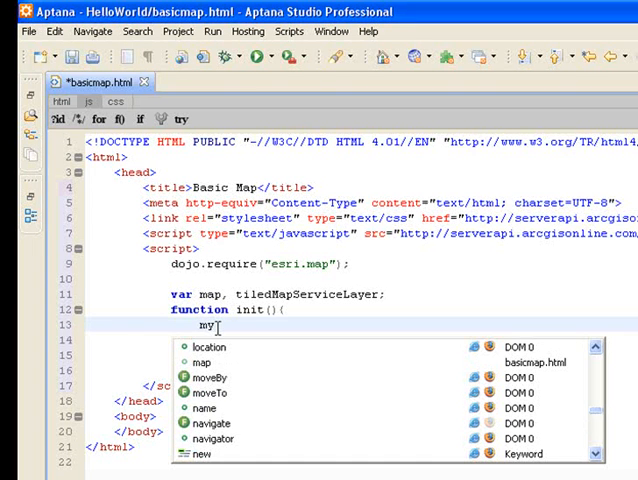
pyautogui.write('ap =')
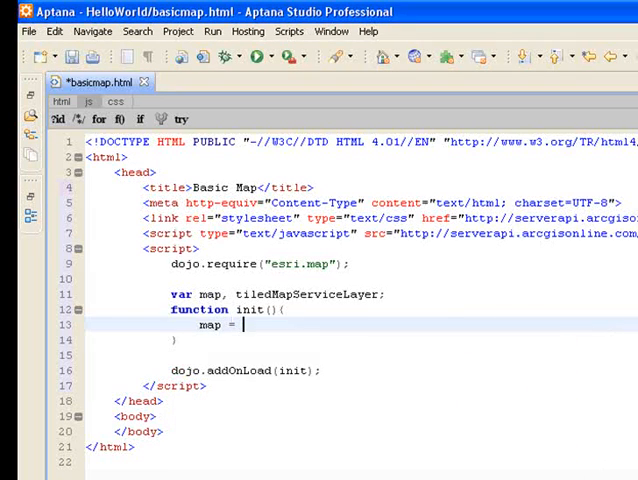
pyautogui.write('new esri')
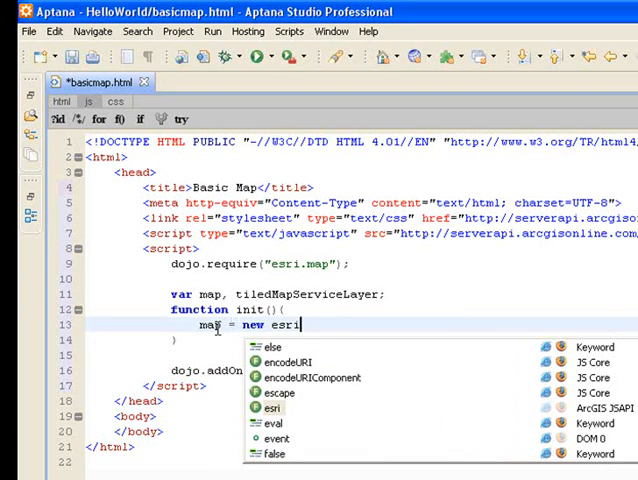
pyautogui.write('.')
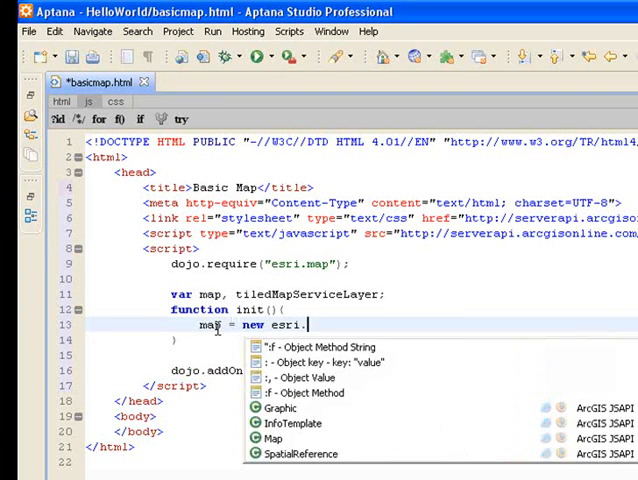
pyautogui.write('Map')
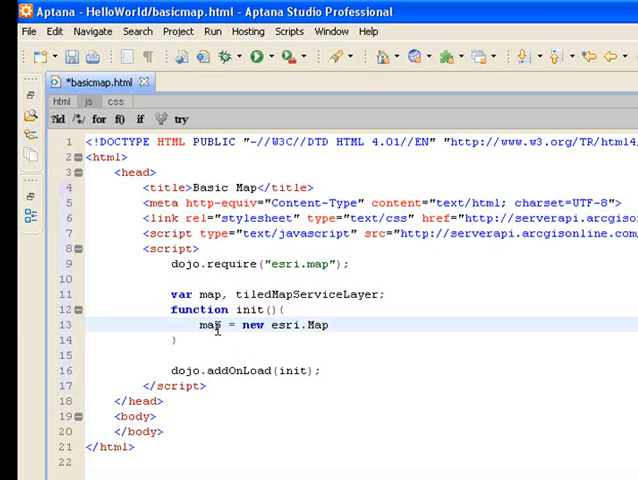
pyautogui.write('()')
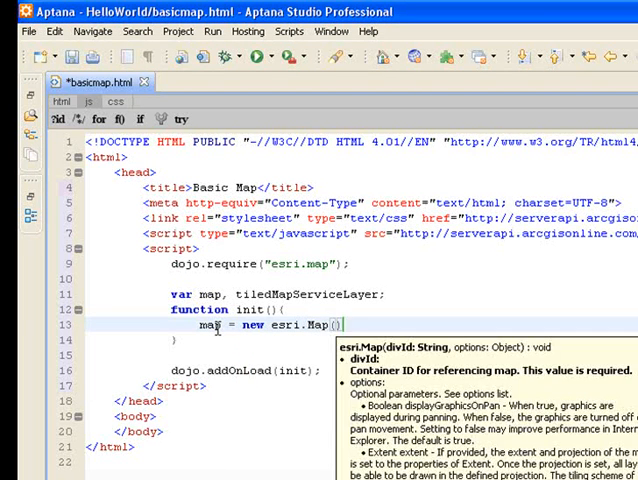
pyautogui.write('""')
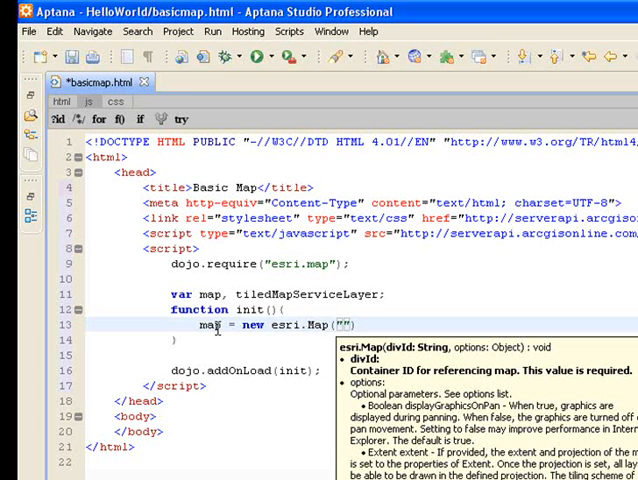
pyautogui.write('mapDiv')
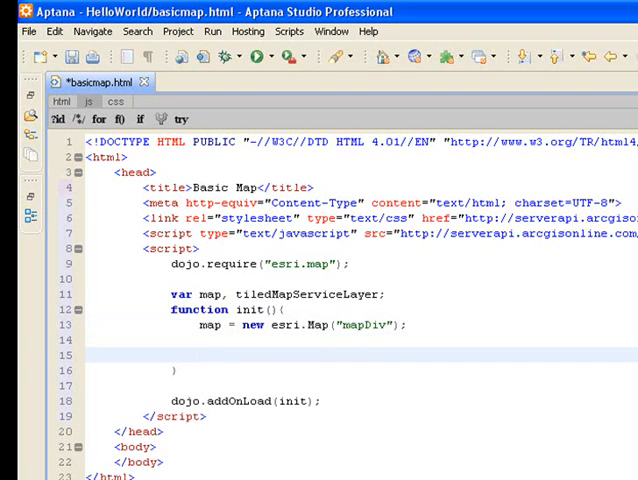
# Start the line tiledMapServiceLayer = new esri.layers inside init.
pyautogui.write('tiledMapServiceLayer')
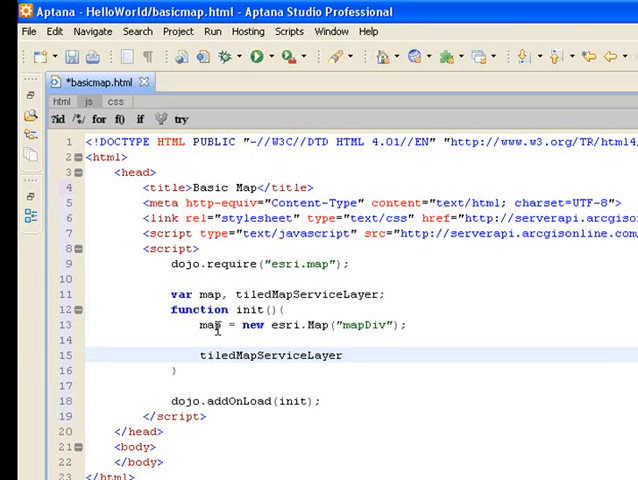
pyautogui.write('=')
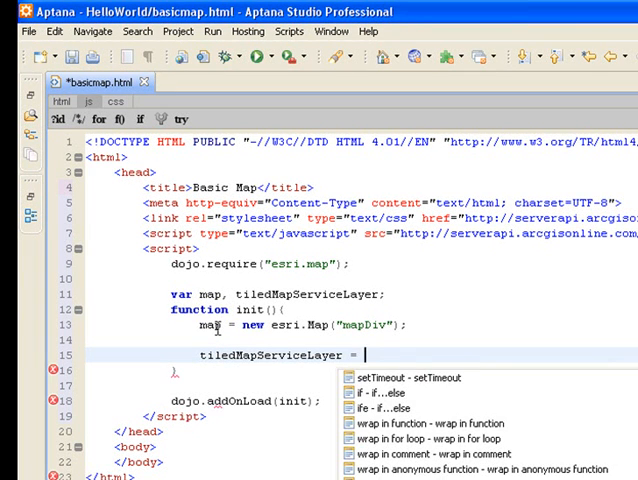
pyautogui.write('new esri.layers')
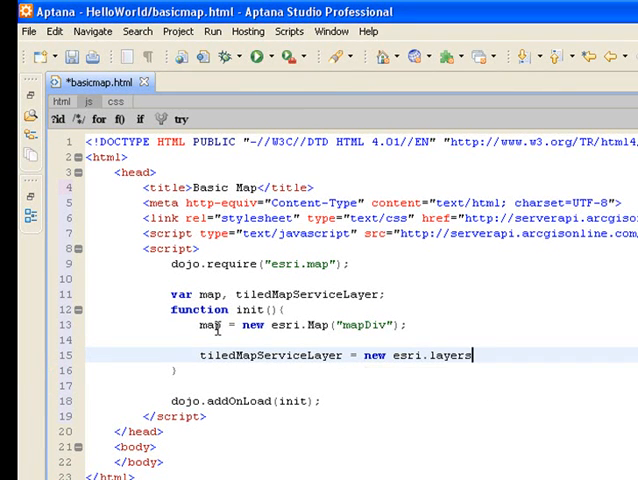
pyautogui.write('a')
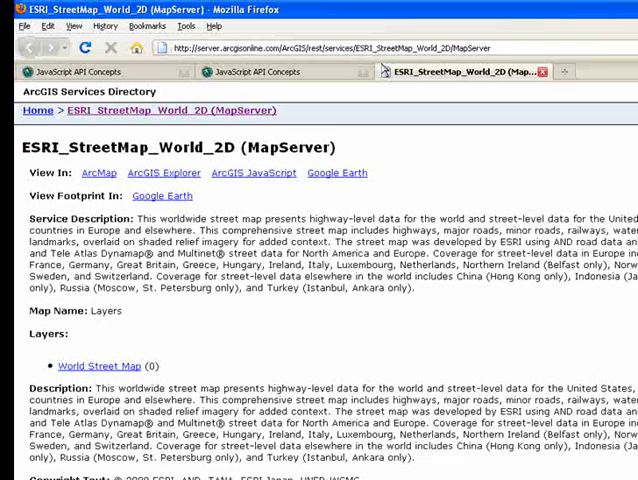
pyautogui.moveTo(311, 307)
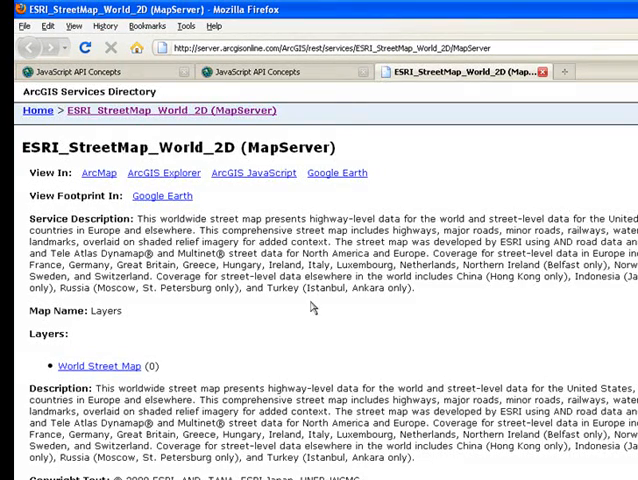
# Scroll through the ESRI_StreetMap_World_2D service description and its Tile Info levels of detail.
pyautogui.scroll(-3)
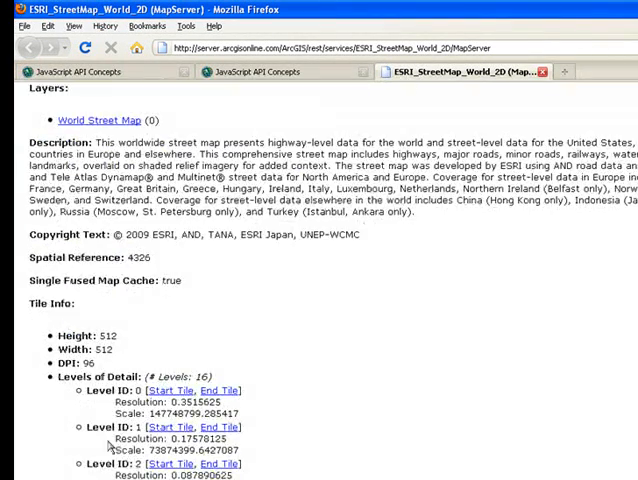
pyautogui.scroll(-3)
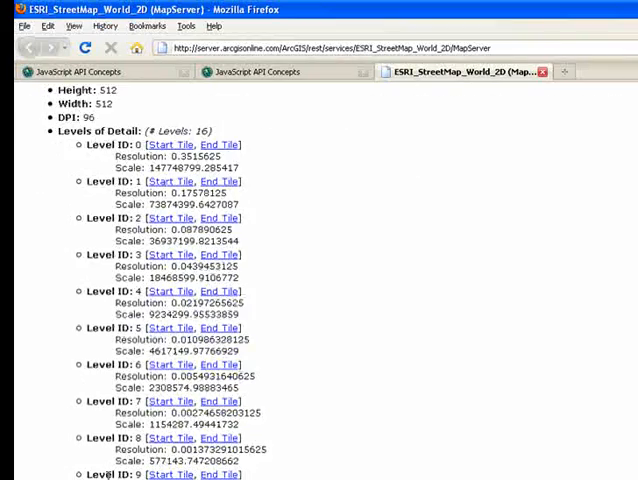
pyautogui.scroll(-3)
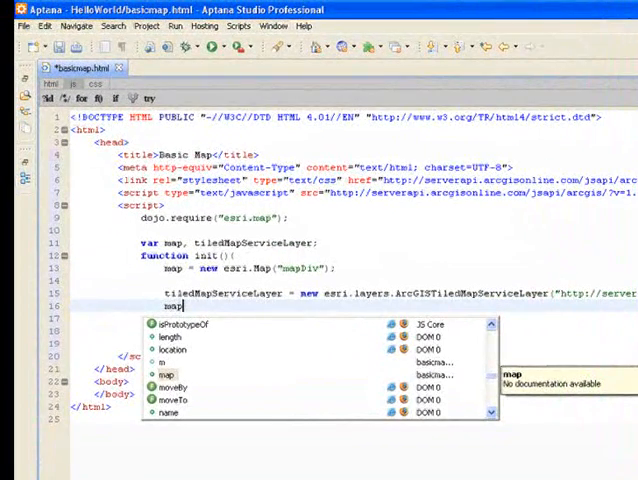
# Make init call map.addLayer(tiledMapServiceLayer) and open a line inside the body.
pyautogui.write('.addLayer(')
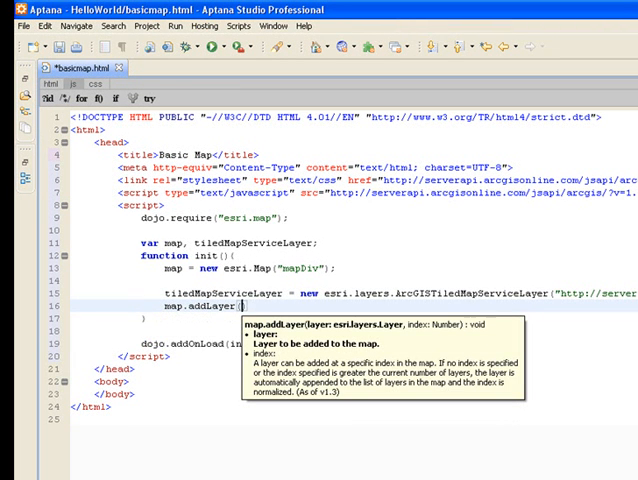
pyautogui.write('"til')
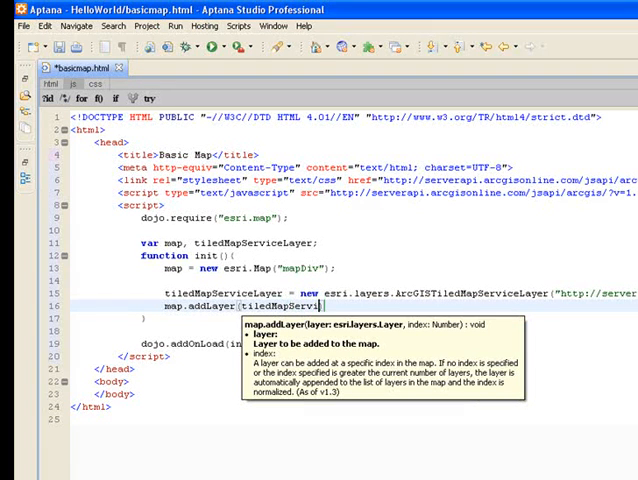
pyautogui.write('ceLayer)')
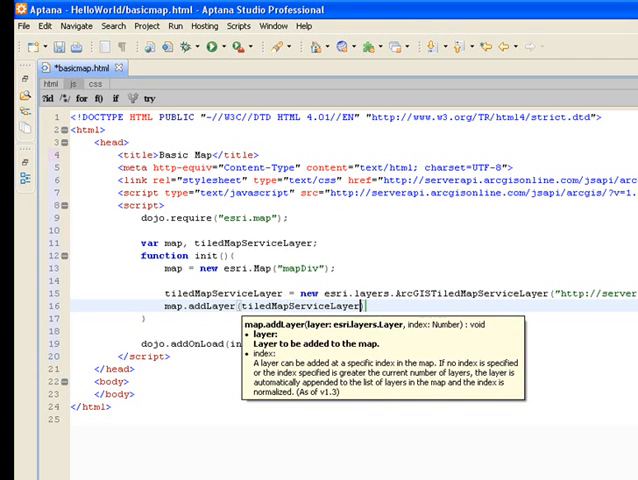
pyautogui.click(142, 381)
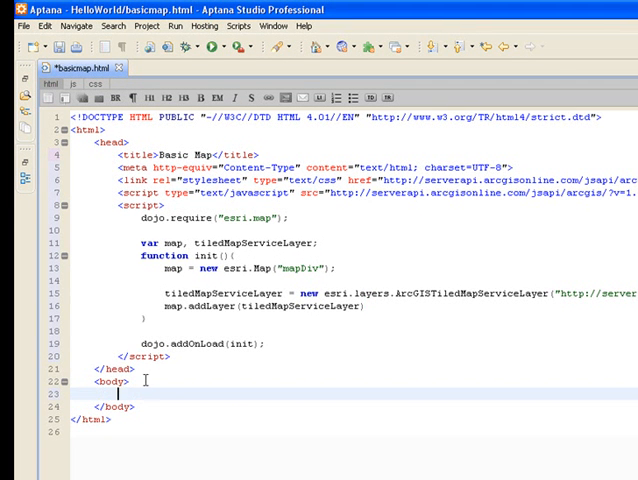
# Add an 800px×600px div with id mapDiv and class tundra, then preview the map in Firefox.
pyautogui.write('<div>')
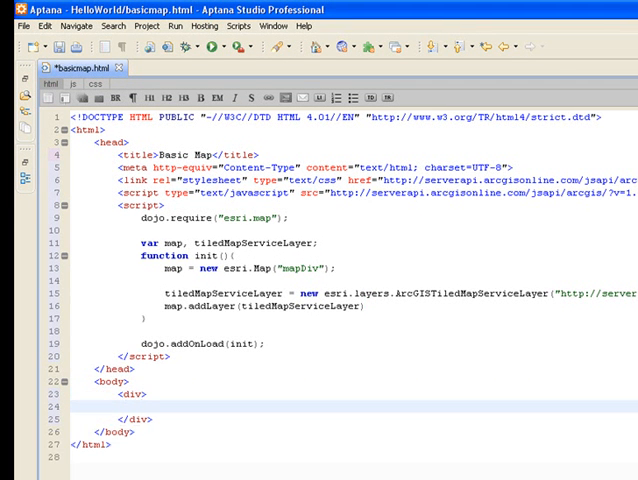
pyautogui.click(146, 391)
pyautogui.write(' id="')
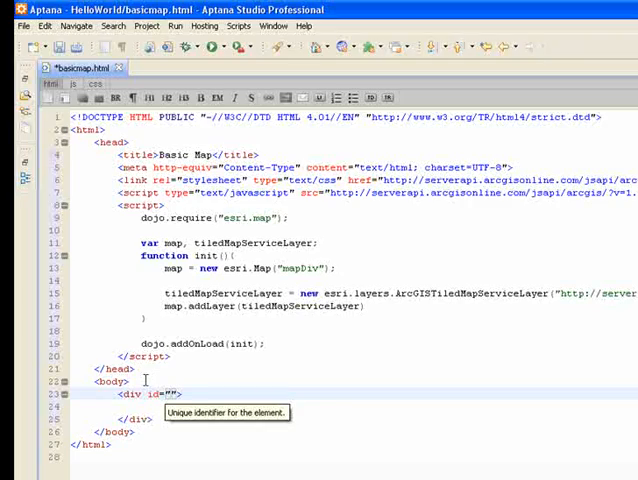
pyautogui.write('mapDiv')
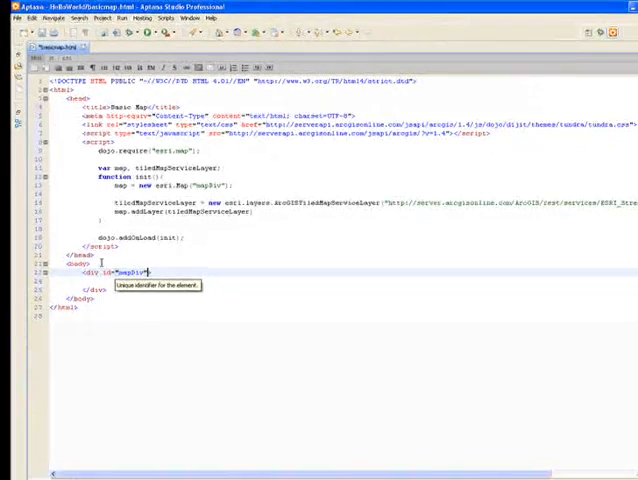
pyautogui.write('class="tundra" style="">')
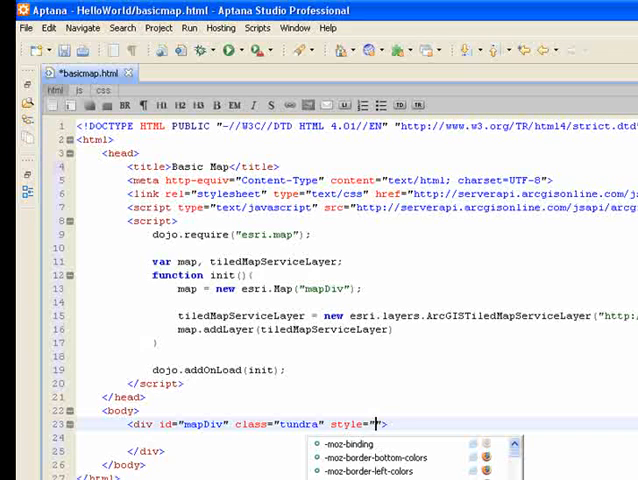
pyautogui.write('width:')
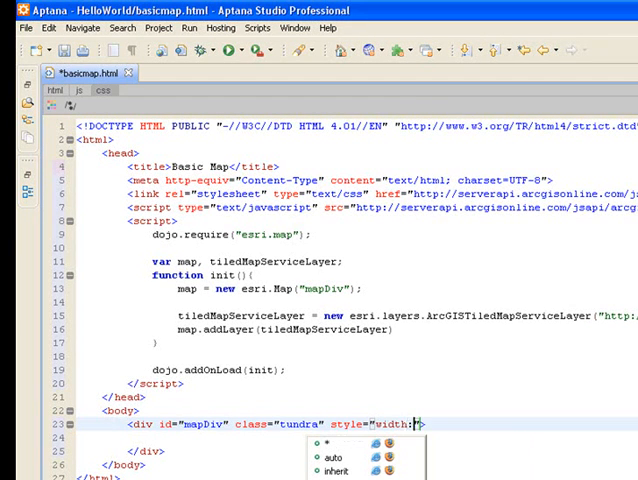
pyautogui.write('800')
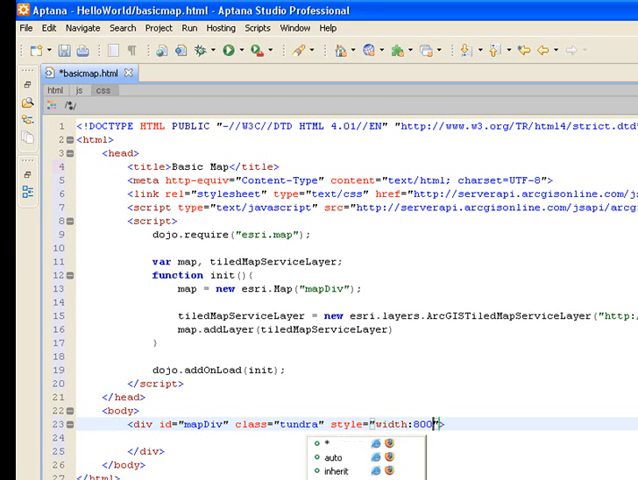
pyautogui.write('px; height:')
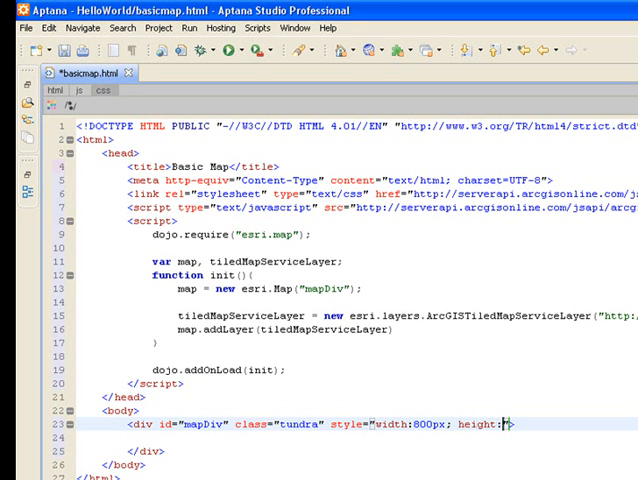
pyautogui.write('600px;')
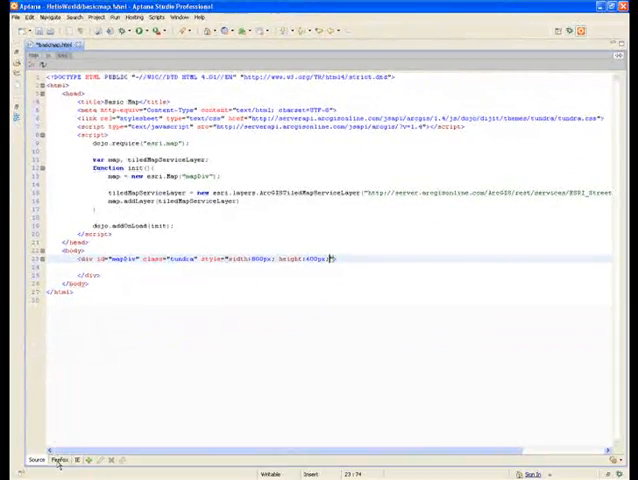
pyautogui.click(60, 460)
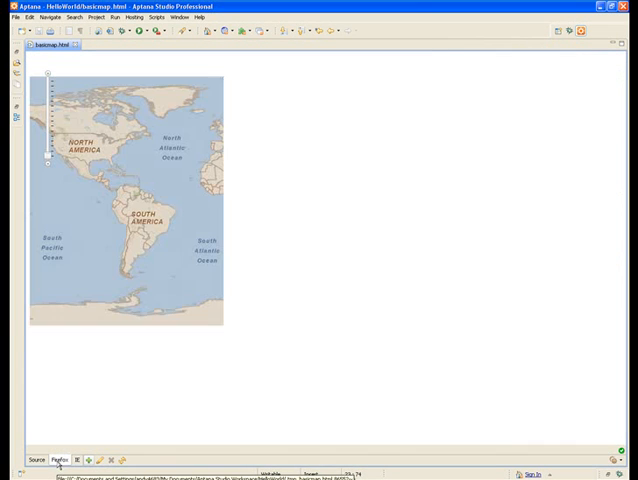